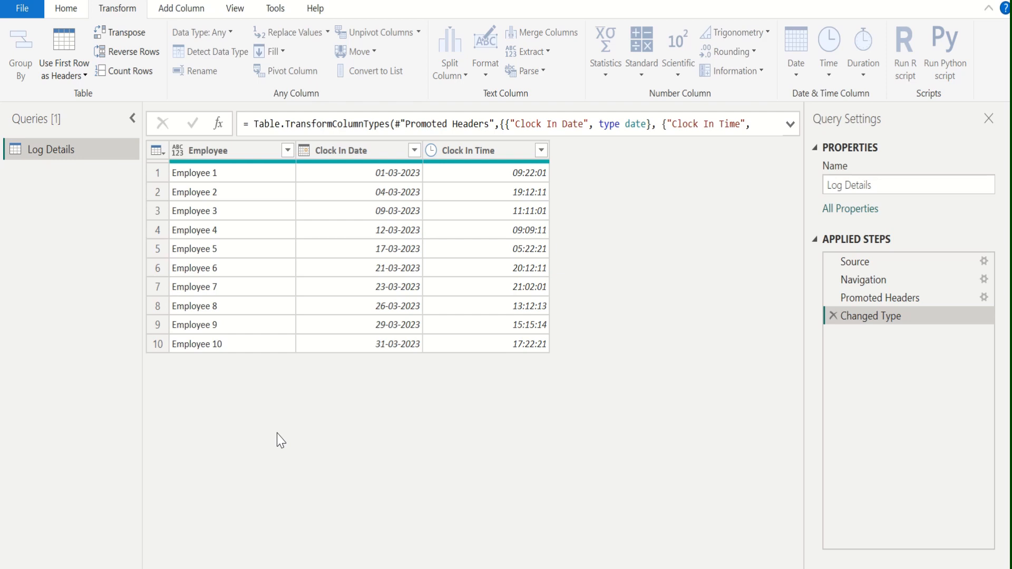
mouse_move(307, 313)
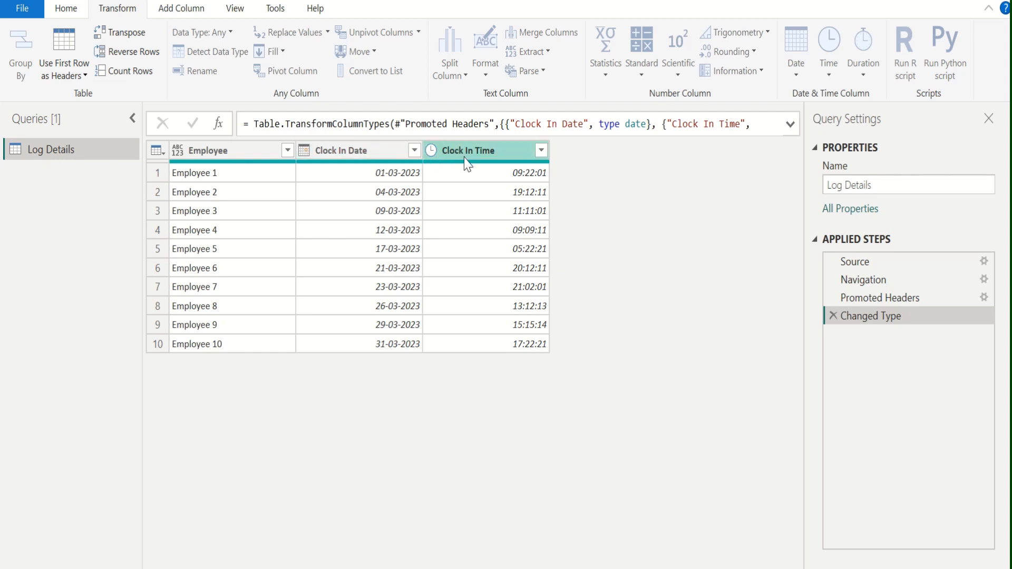
mouse_move(601, 249)
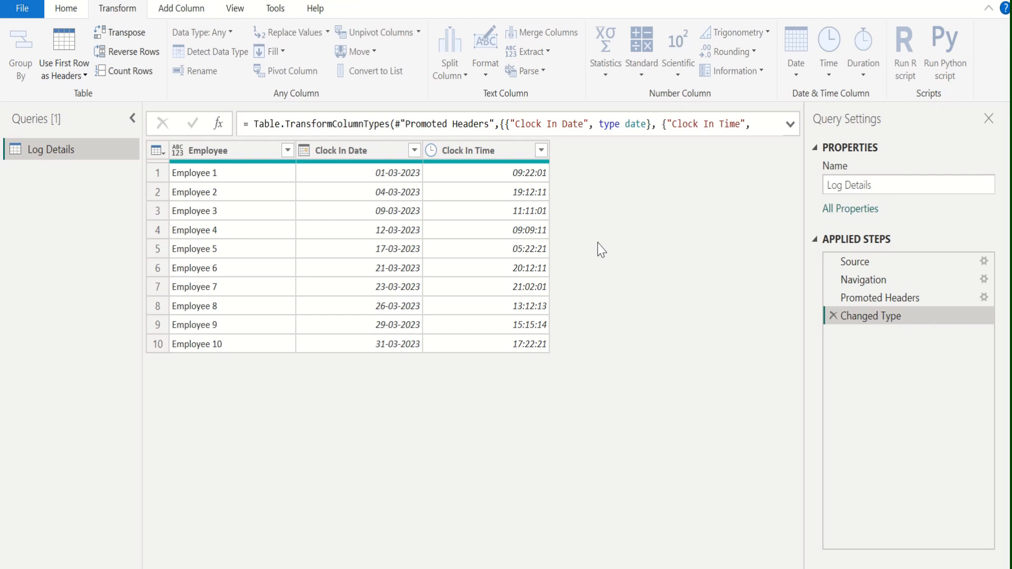
mouse_move(51, 159)
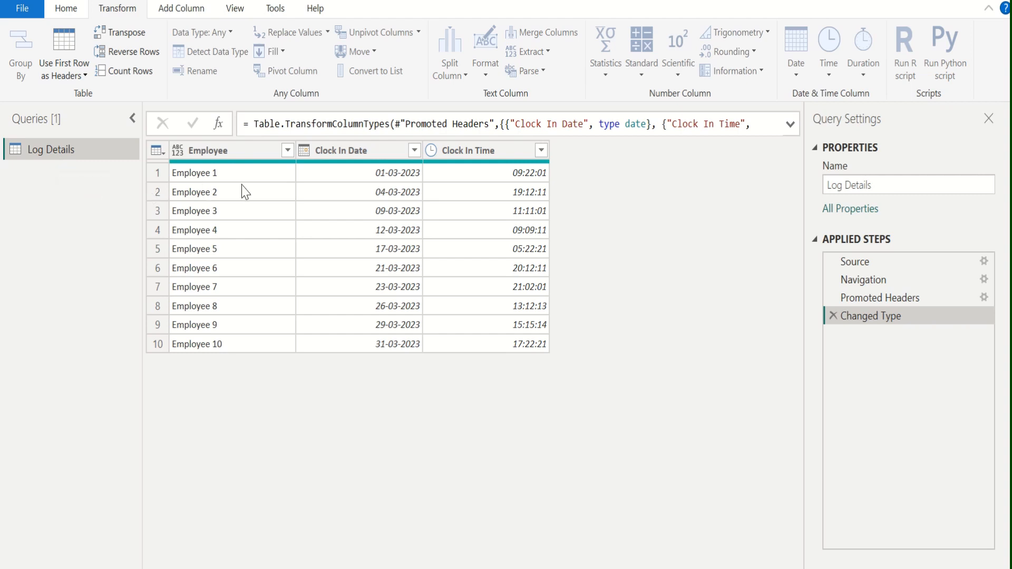
Inspect the Clock In Date and Clock In Time column types from the Home tab.
left_click(217, 151)
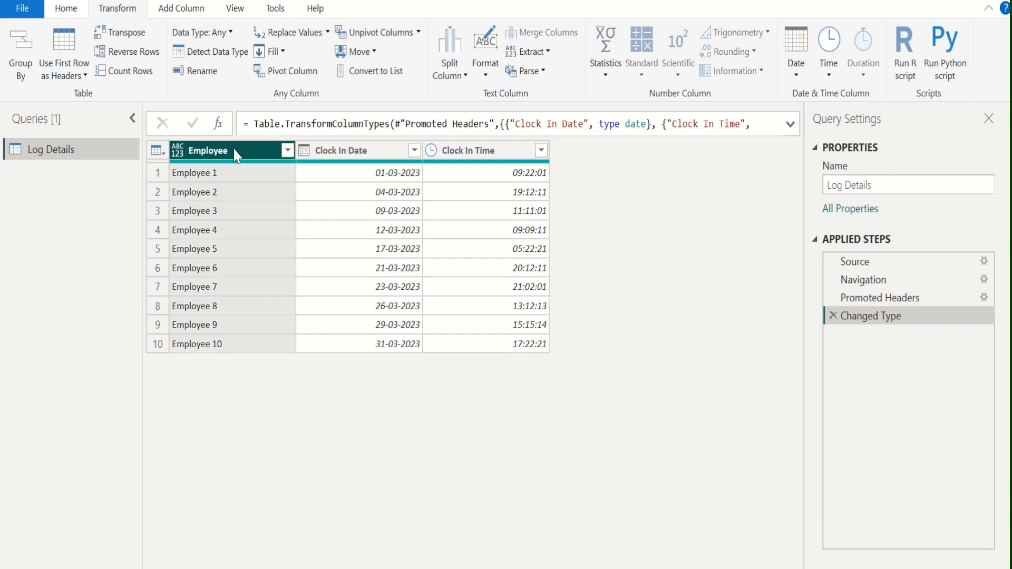
left_click(347, 151)
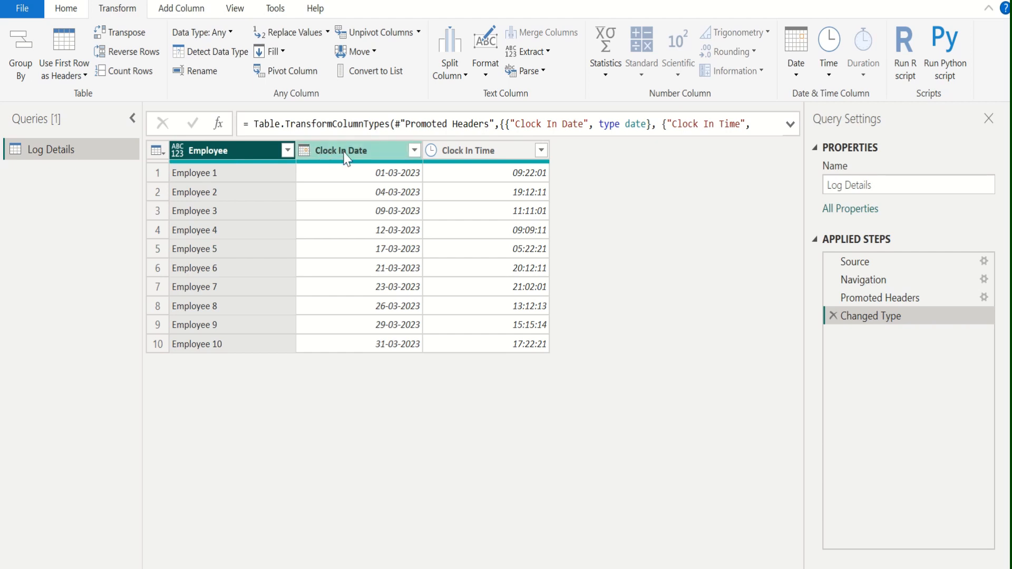
mouse_move(360, 158)
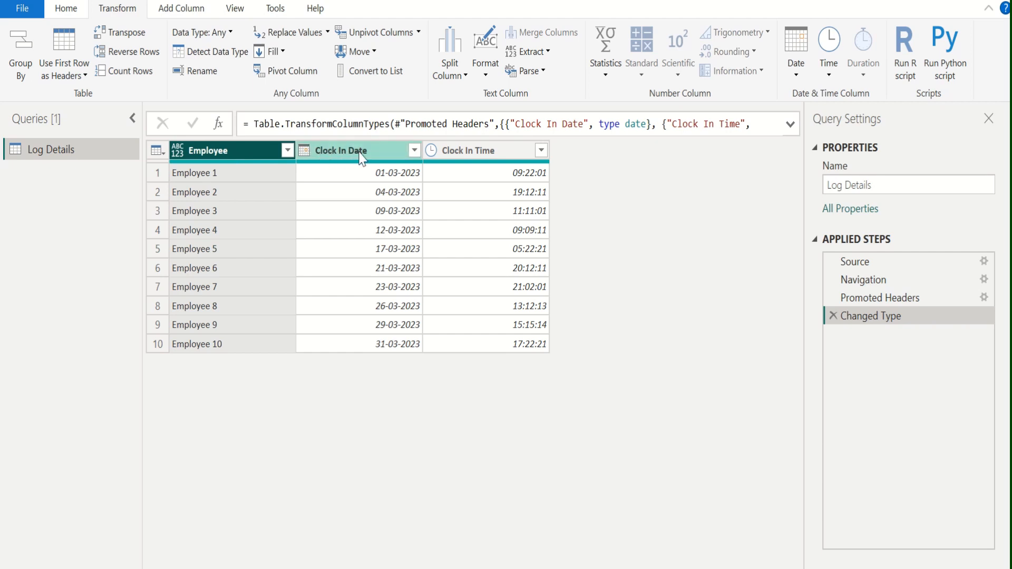
left_click(353, 151)
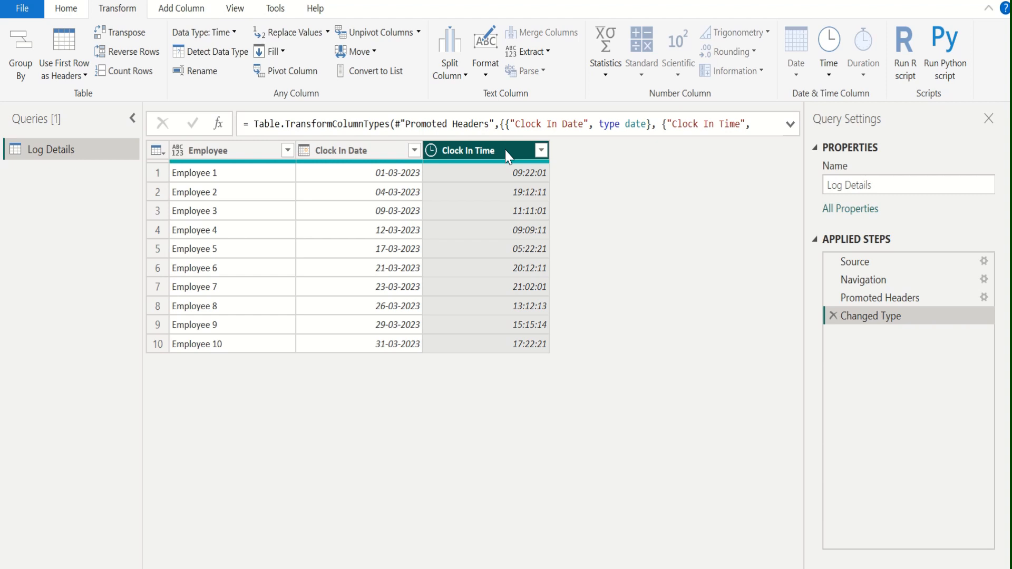
left_click(341, 150)
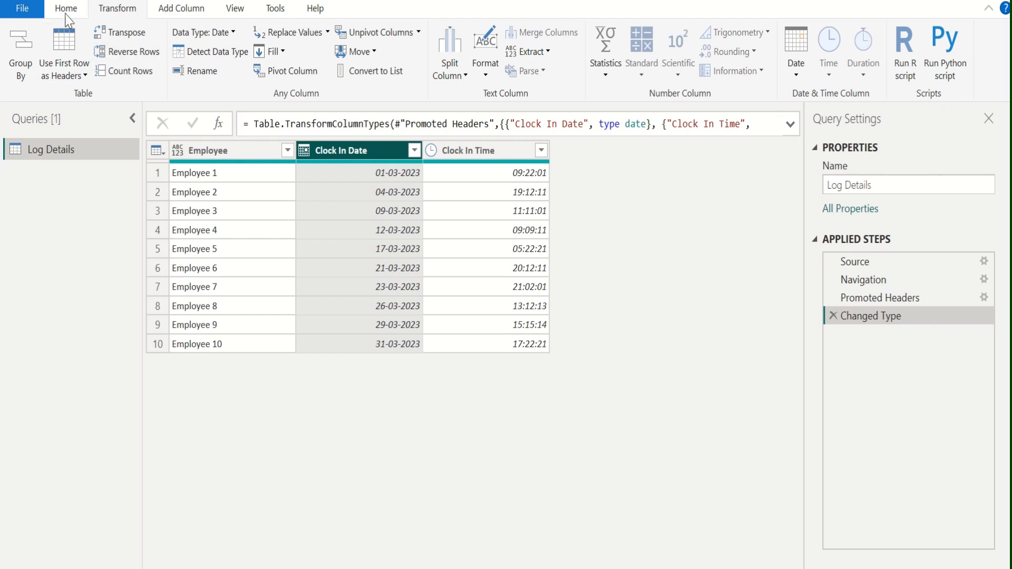
left_click(65, 8)
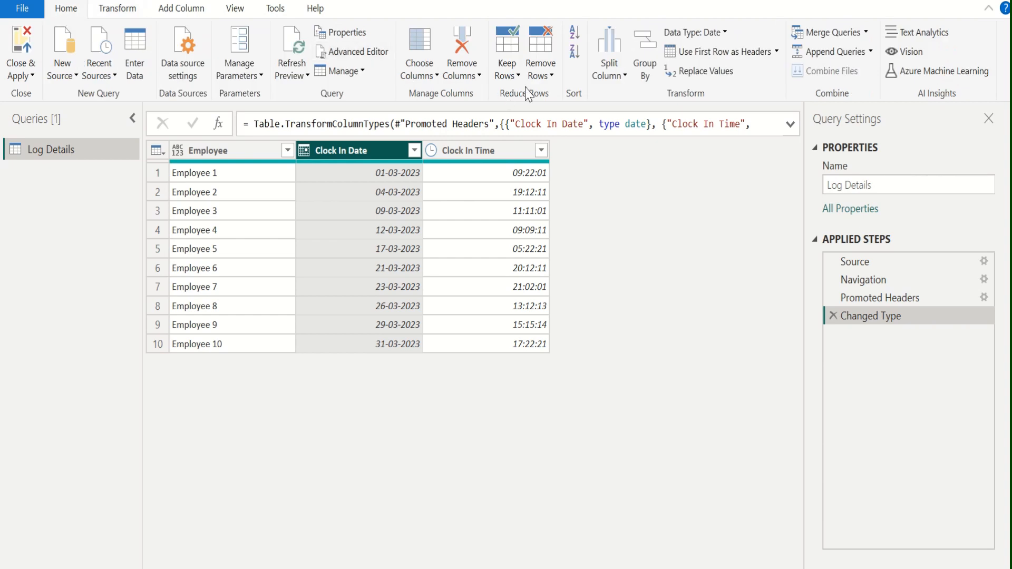
mouse_move(703, 36)
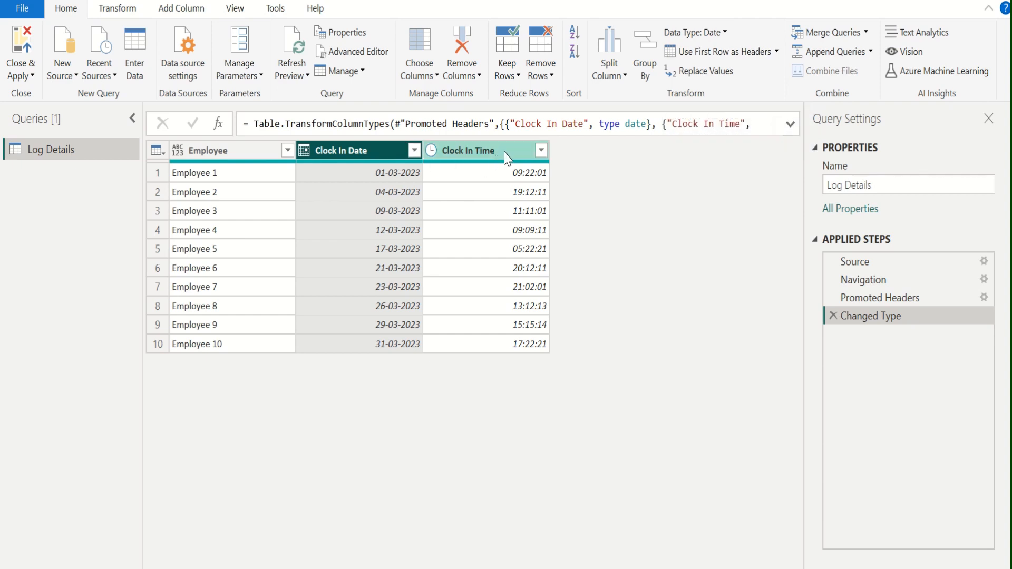
left_click(487, 150)
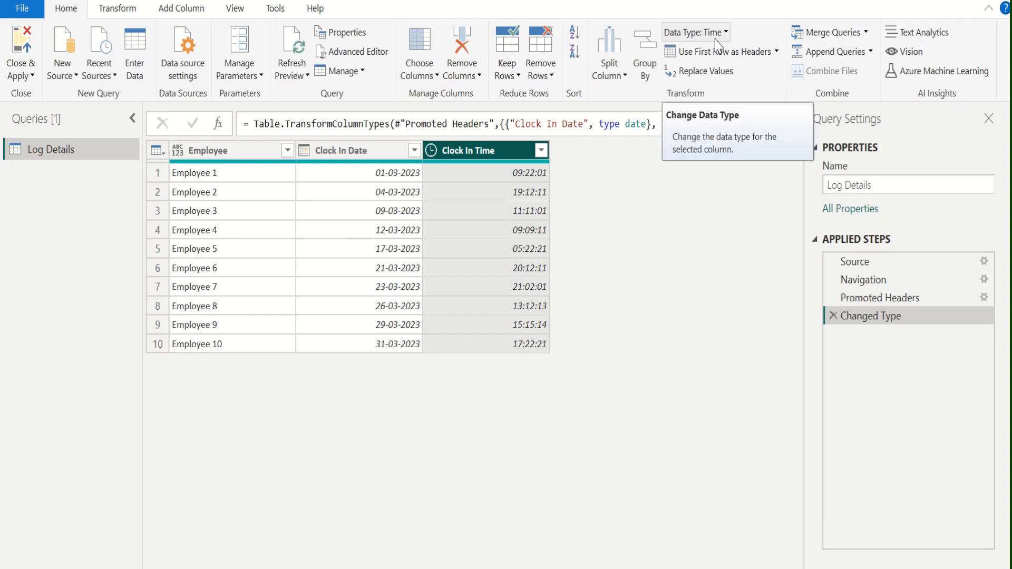
mouse_move(495, 376)
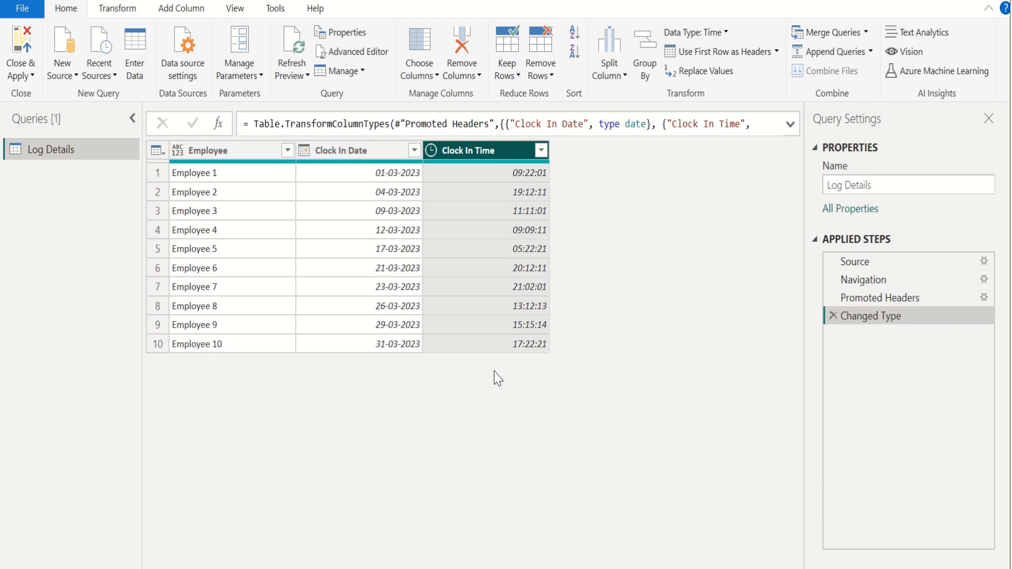
mouse_move(186, 18)
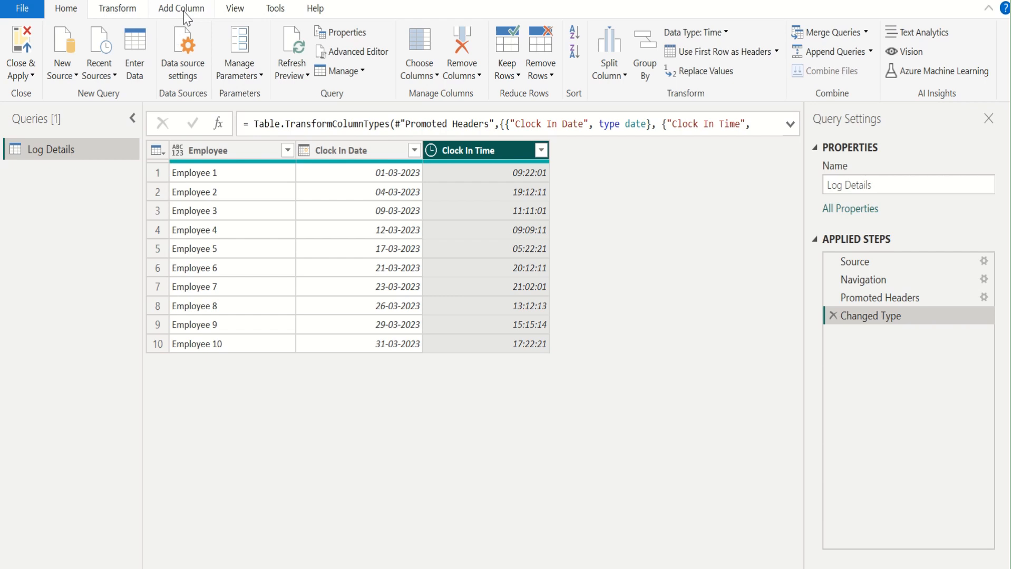
Start an Add Column custom column and clear its default name.
left_click(181, 8)
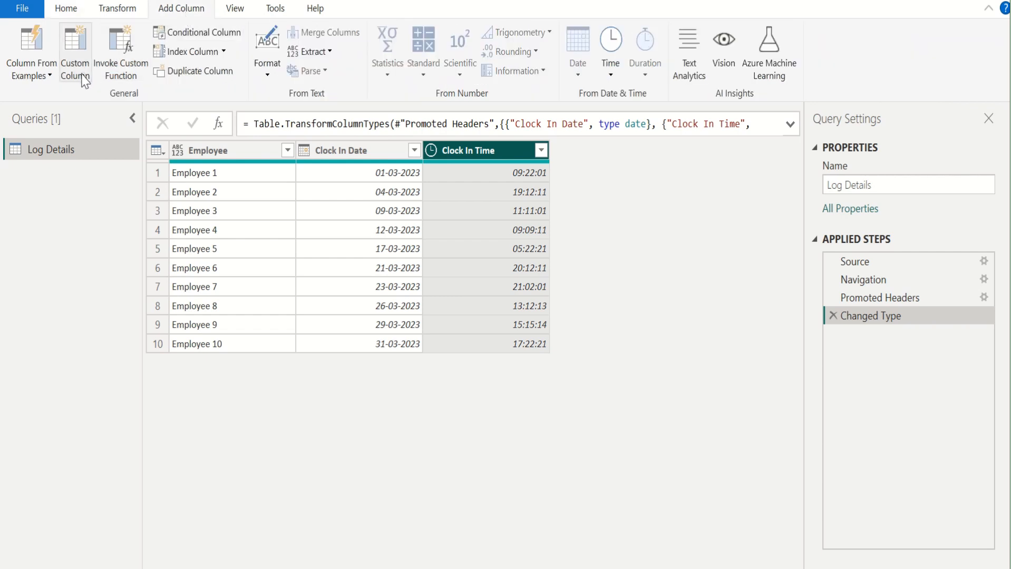
left_click(73, 48)
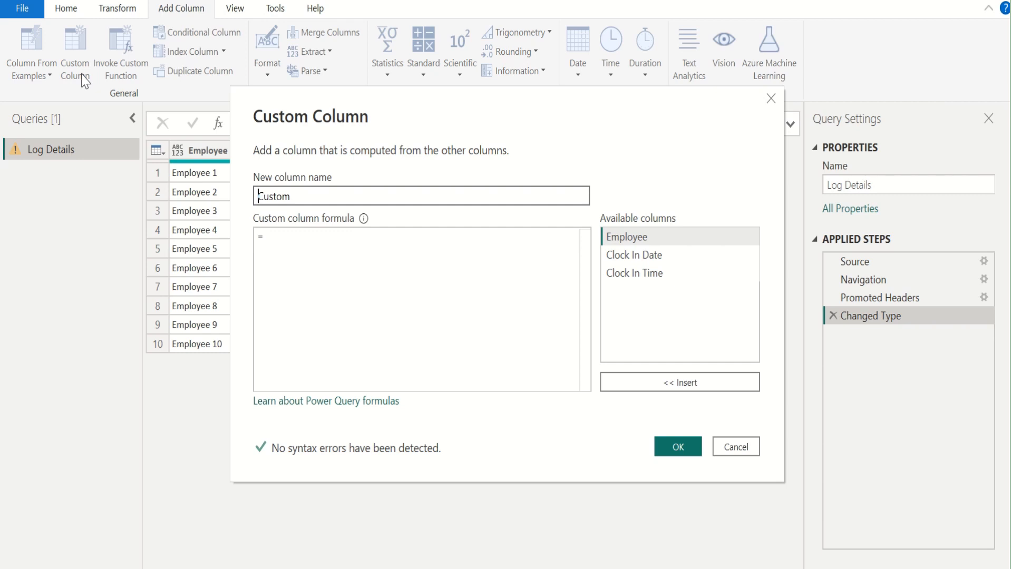
mouse_move(387, 139)
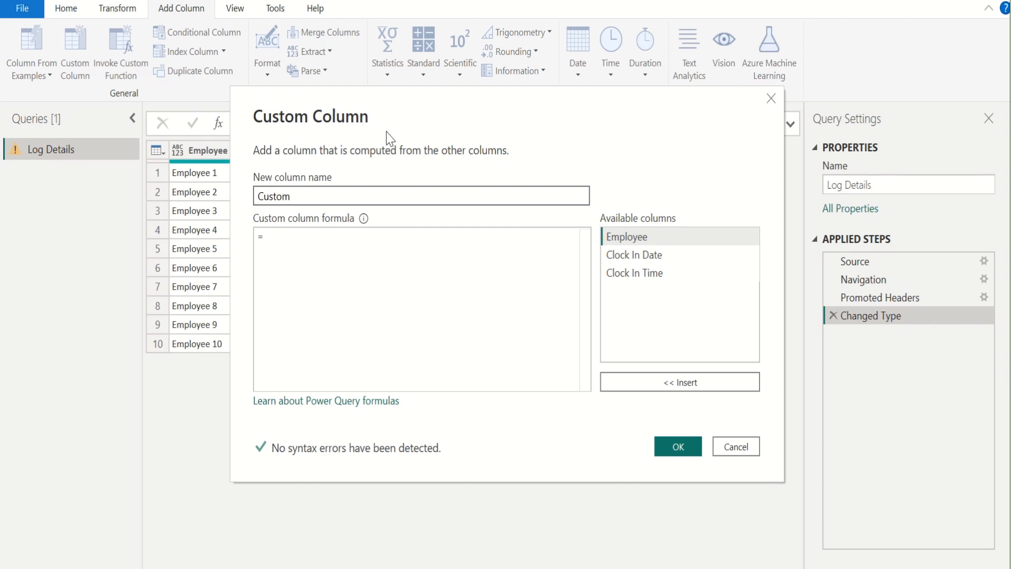
left_click(260, 197)
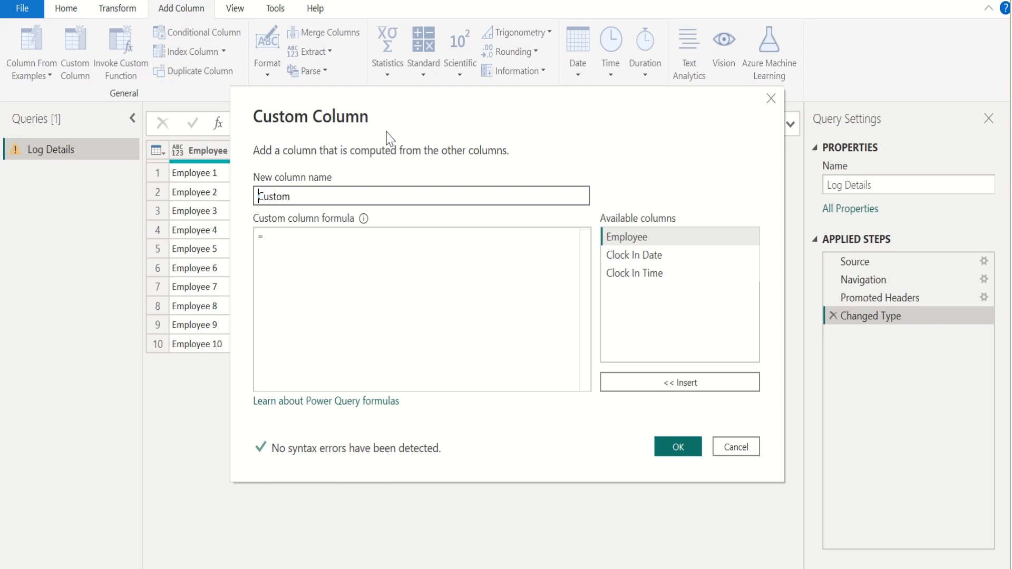
left_click(304, 196)
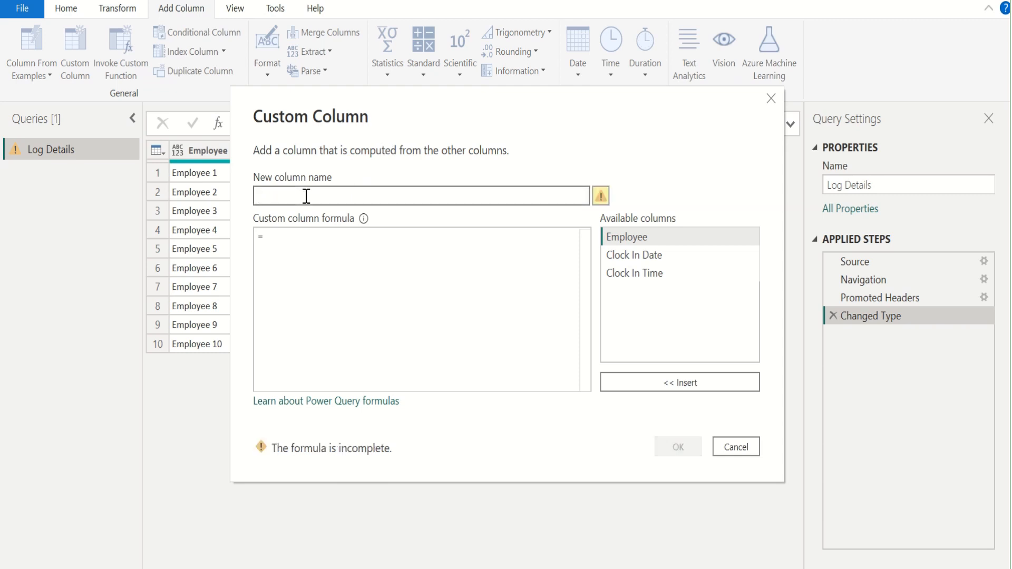
Name the custom column 'Date and Time' with formula [Clock In Date] & [Clock In Time].
type("Date and Ti")
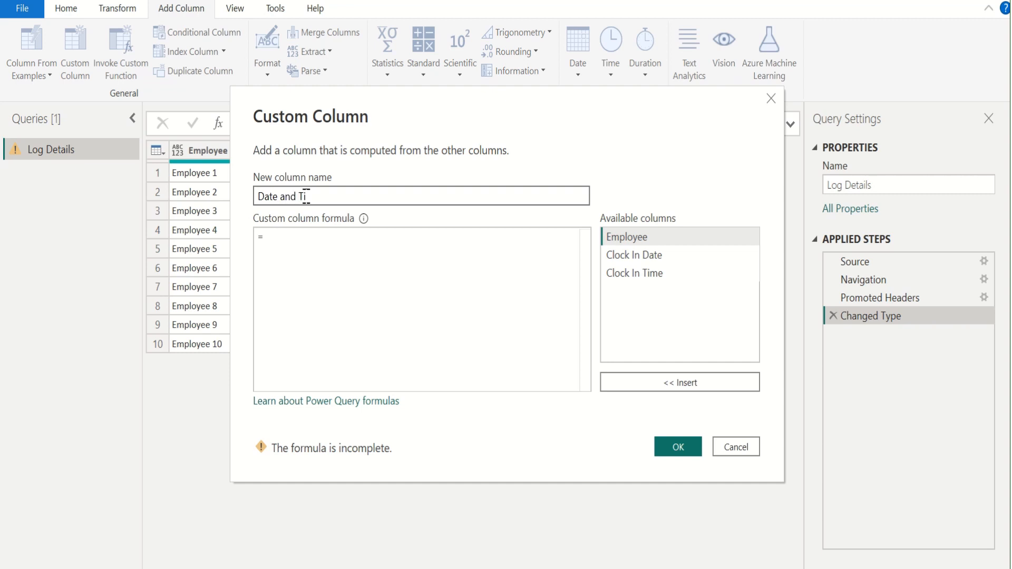
type("me")
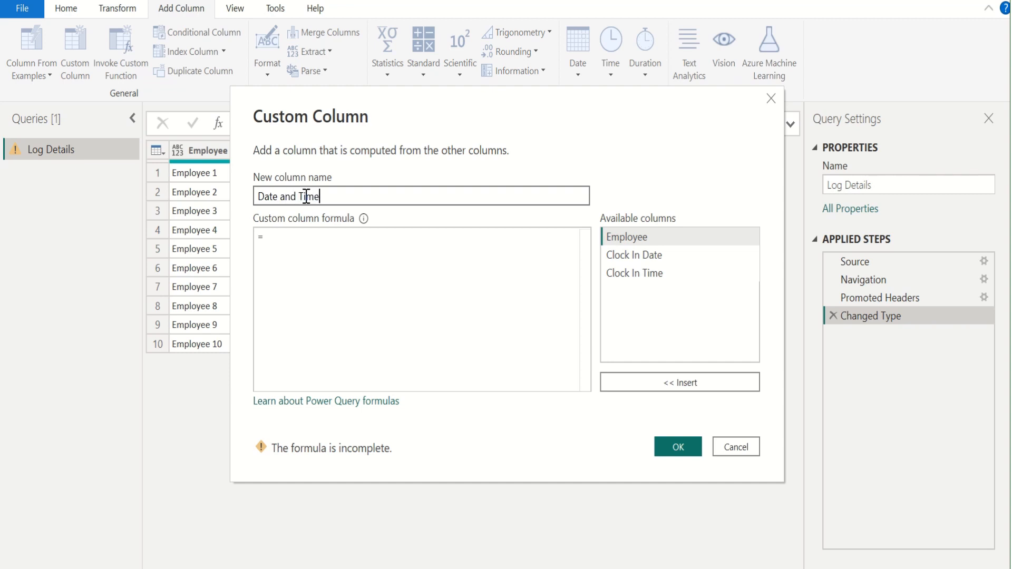
mouse_move(304, 212)
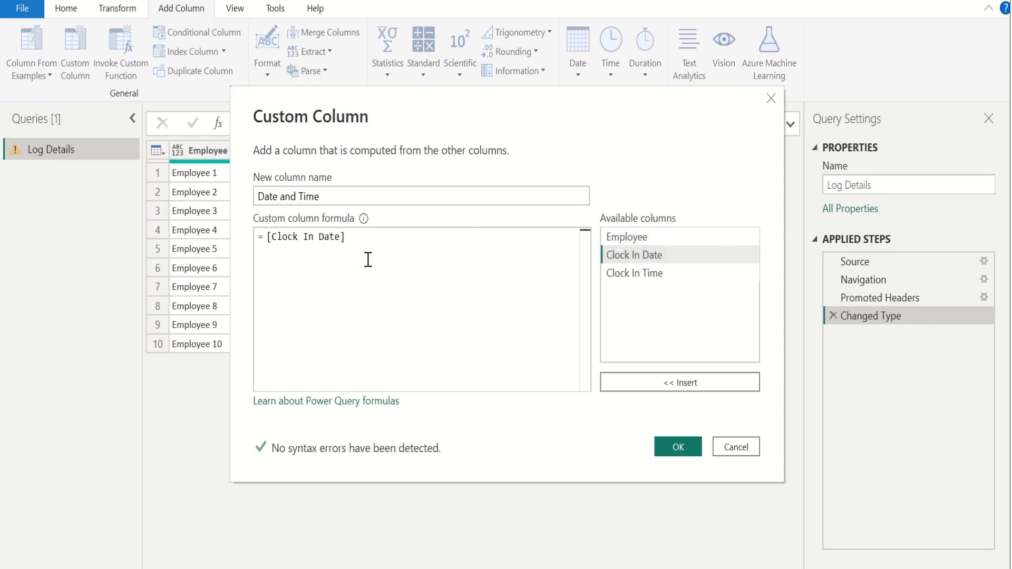
type("&")
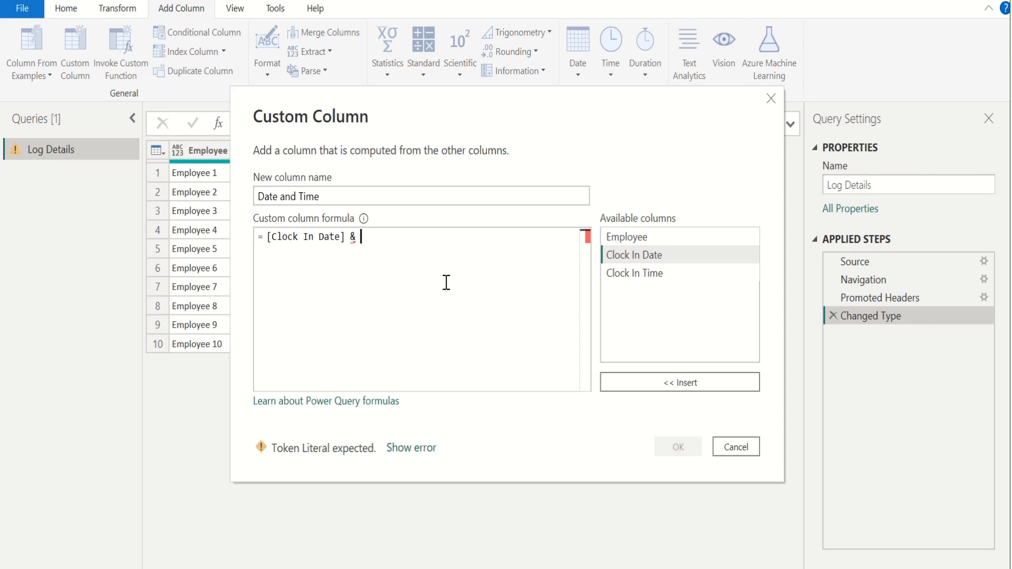
mouse_move(653, 281)
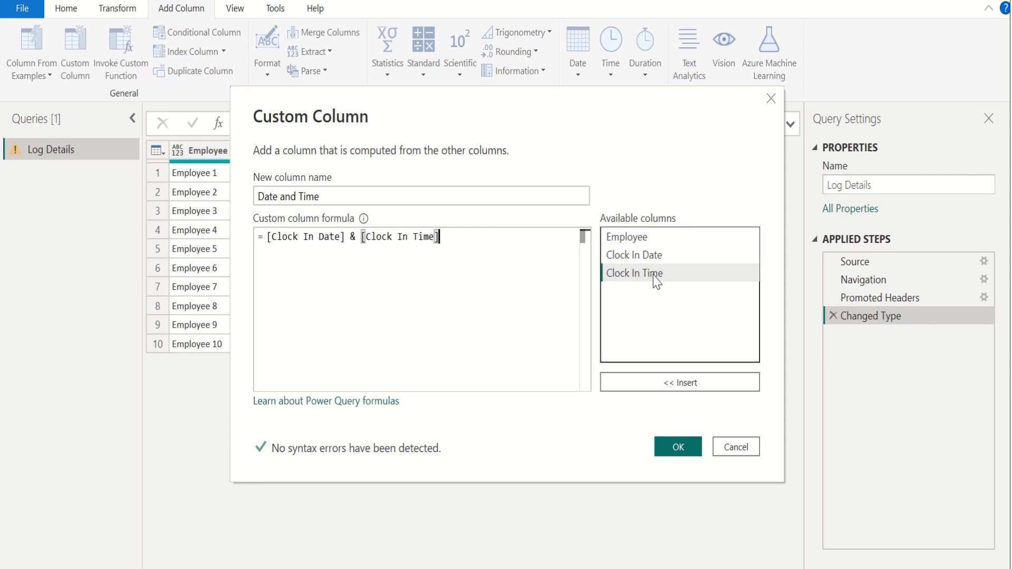
mouse_move(656, 430)
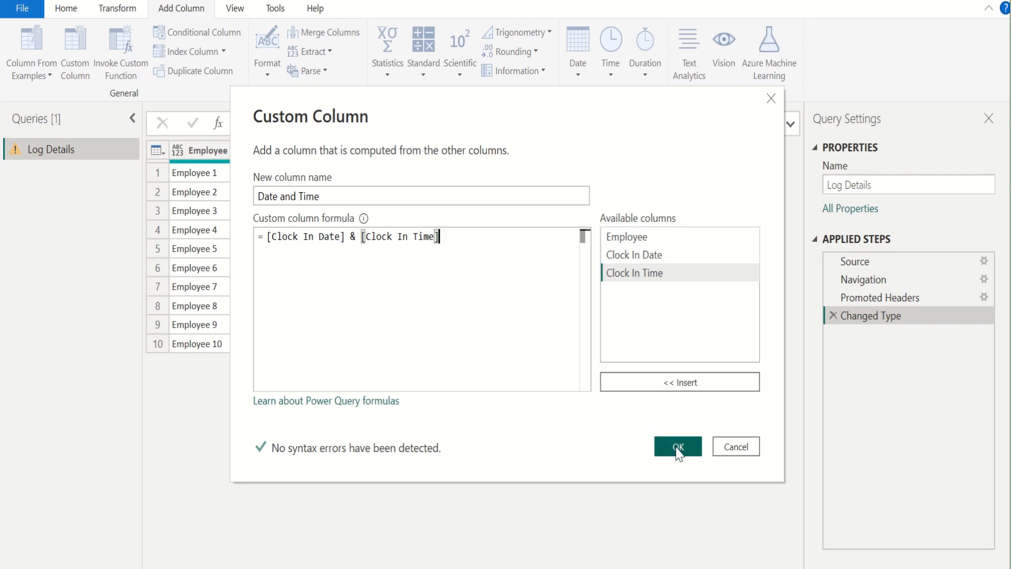
Confirm the Custom Column dialog to add the Date and Time column.
left_click(680, 447)
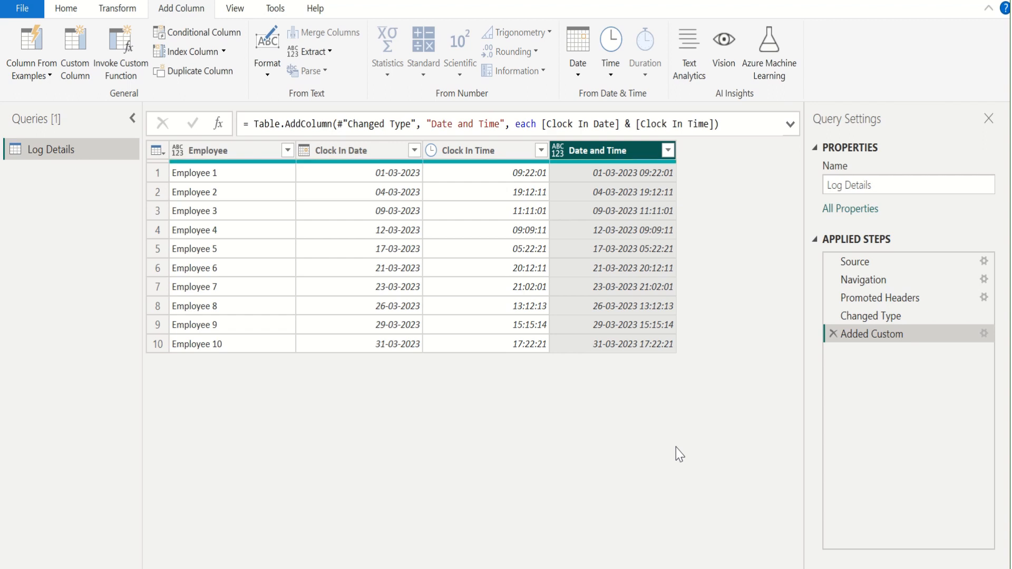
mouse_move(633, 153)
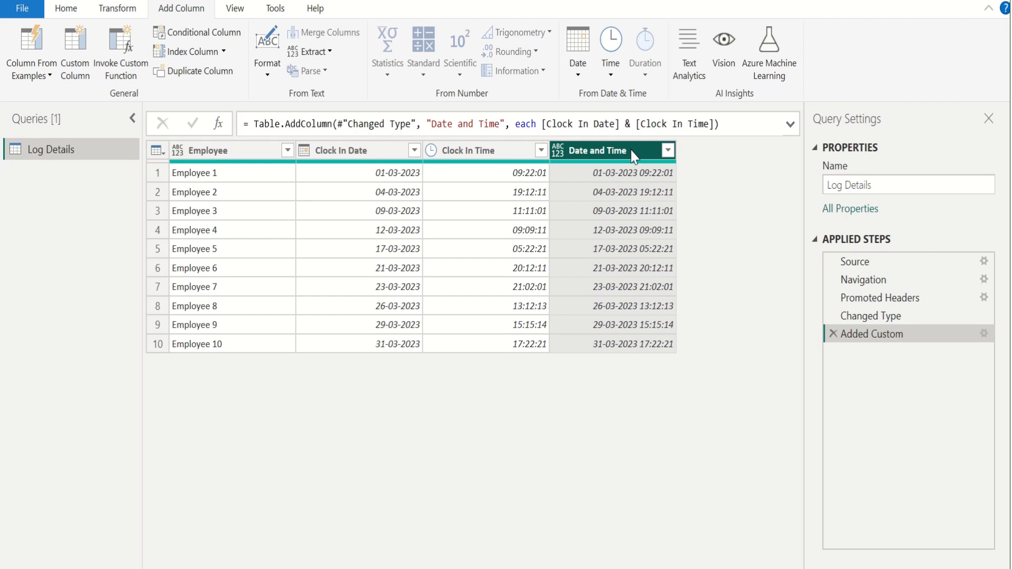
mouse_move(641, 232)
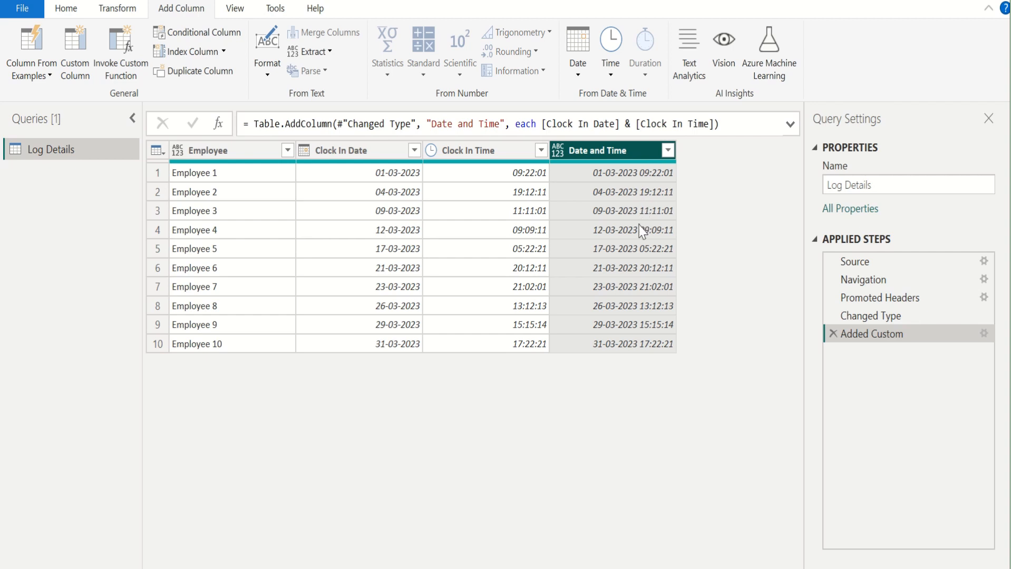
mouse_move(632, 251)
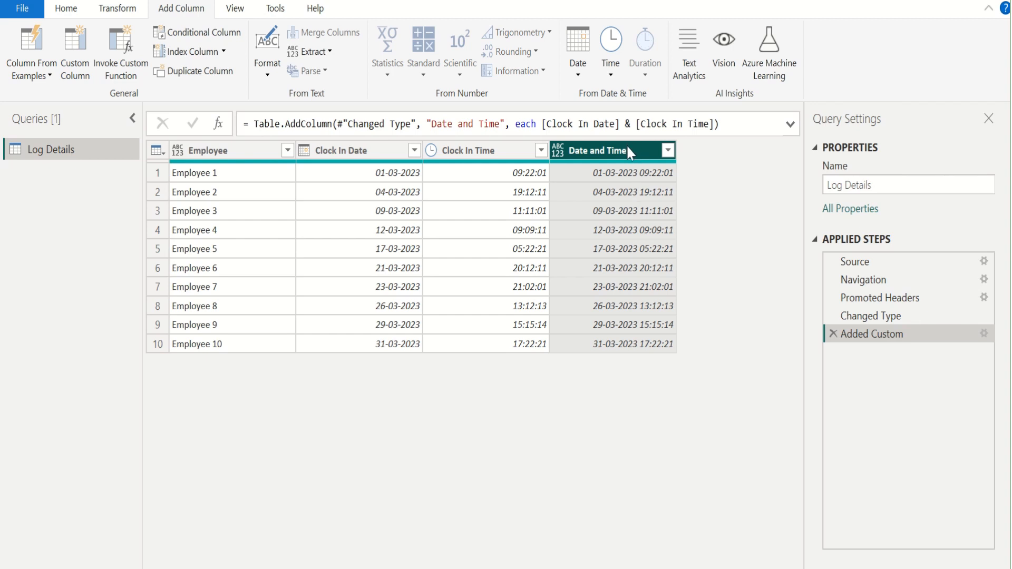
Set the Date and Time column's data type to Date/Time.
left_click(66, 9)
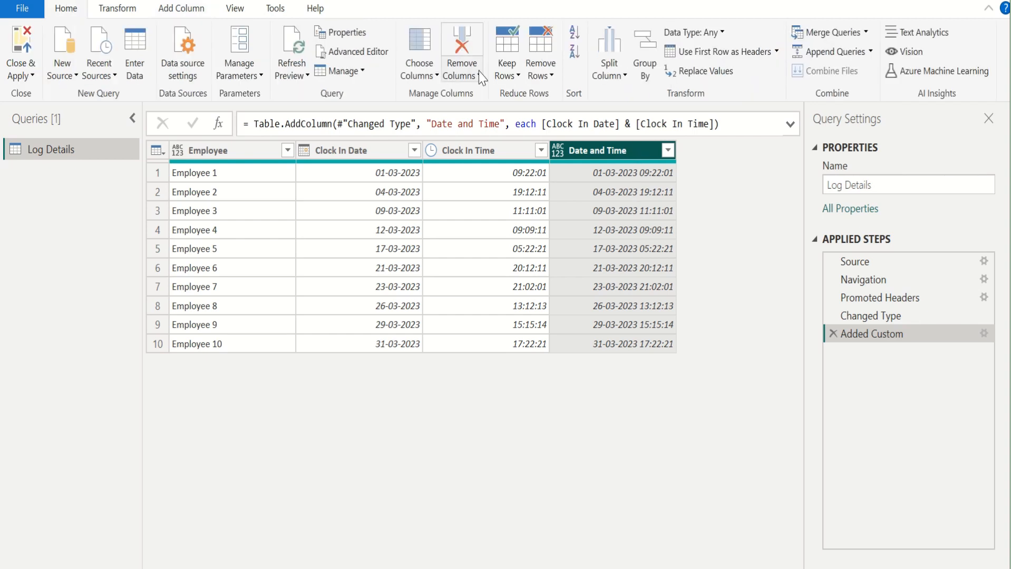
left_click(694, 32)
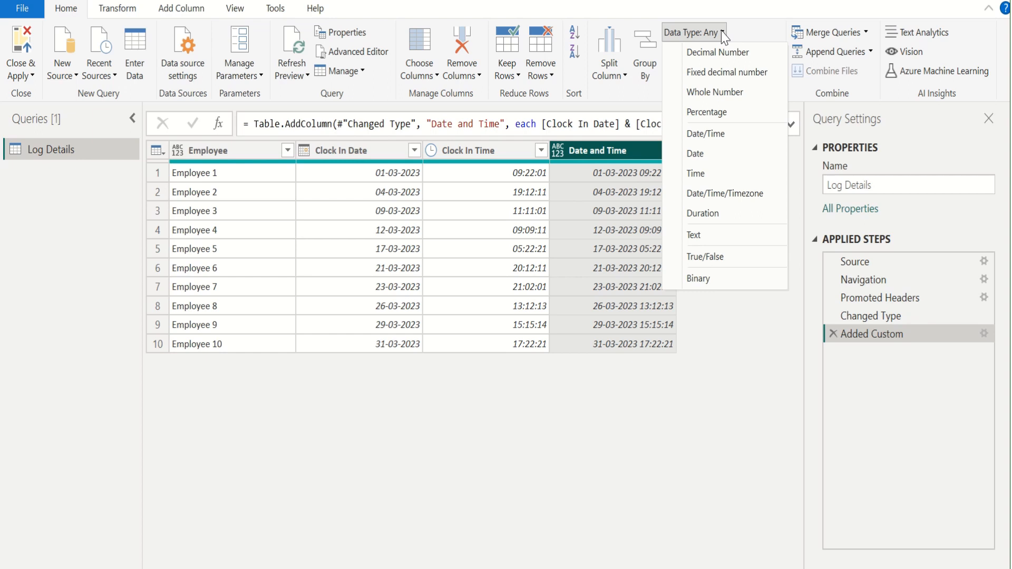
left_click(706, 133)
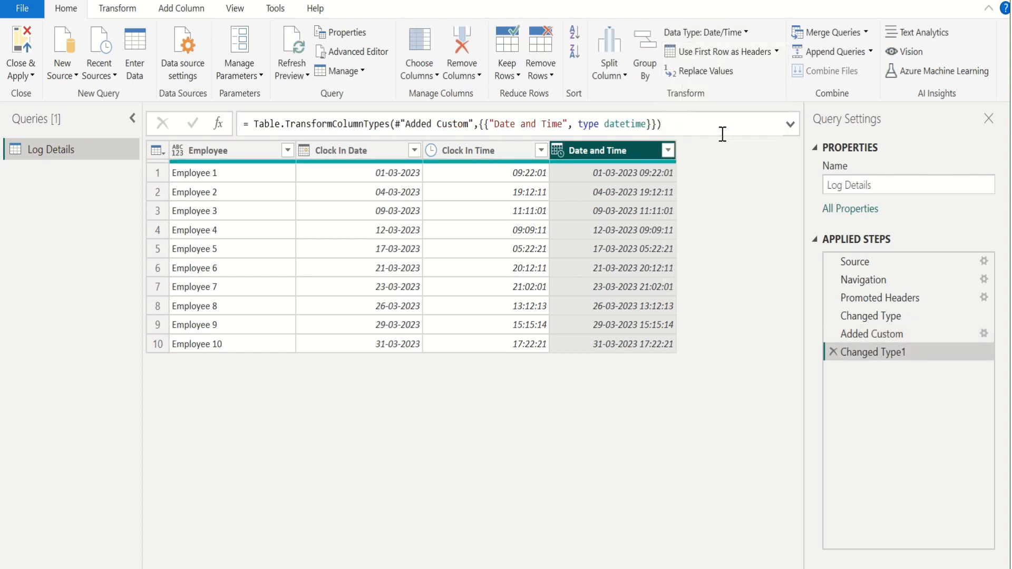
mouse_move(472, 392)
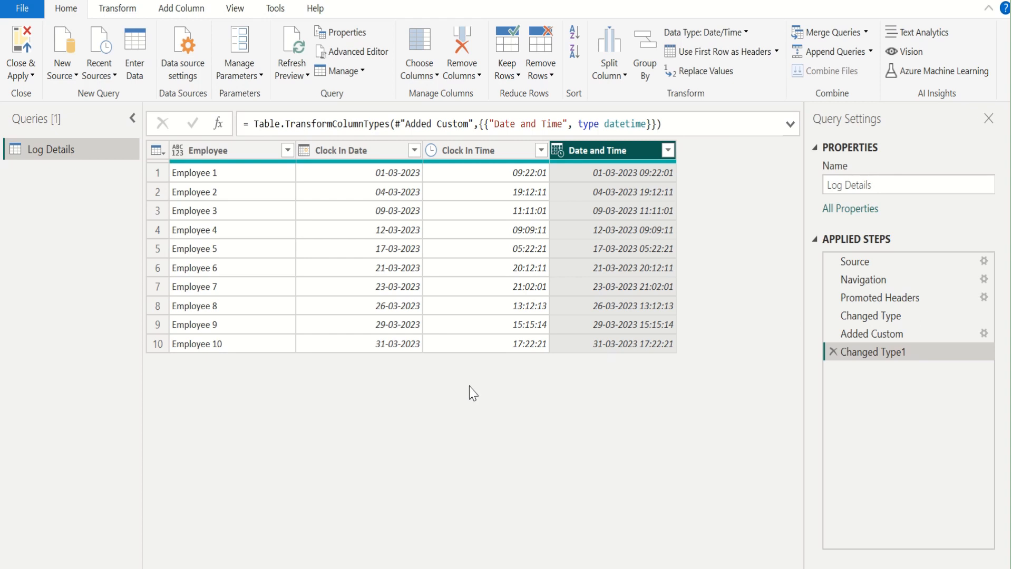
mouse_move(487, 300)
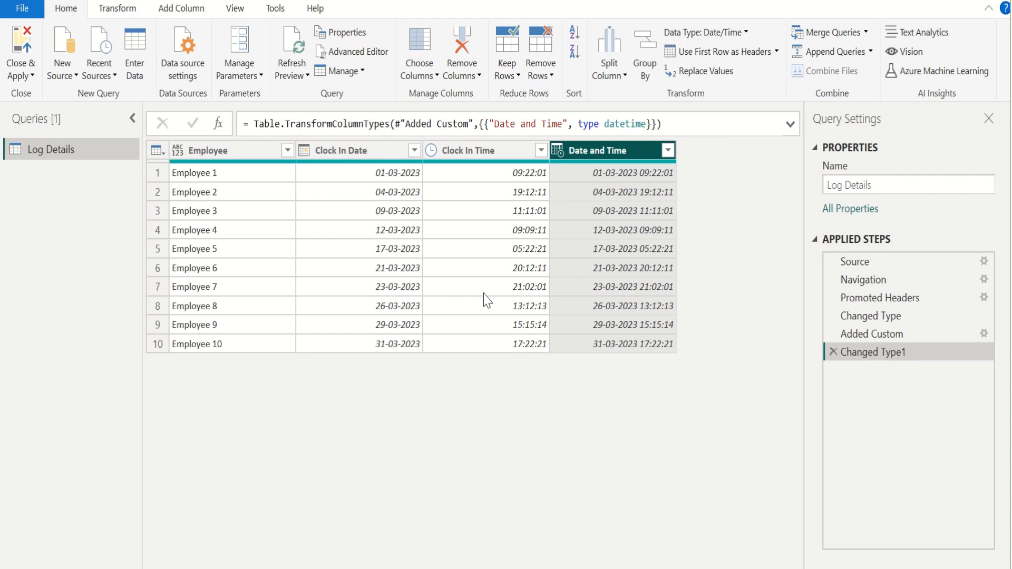
mouse_move(381, 308)
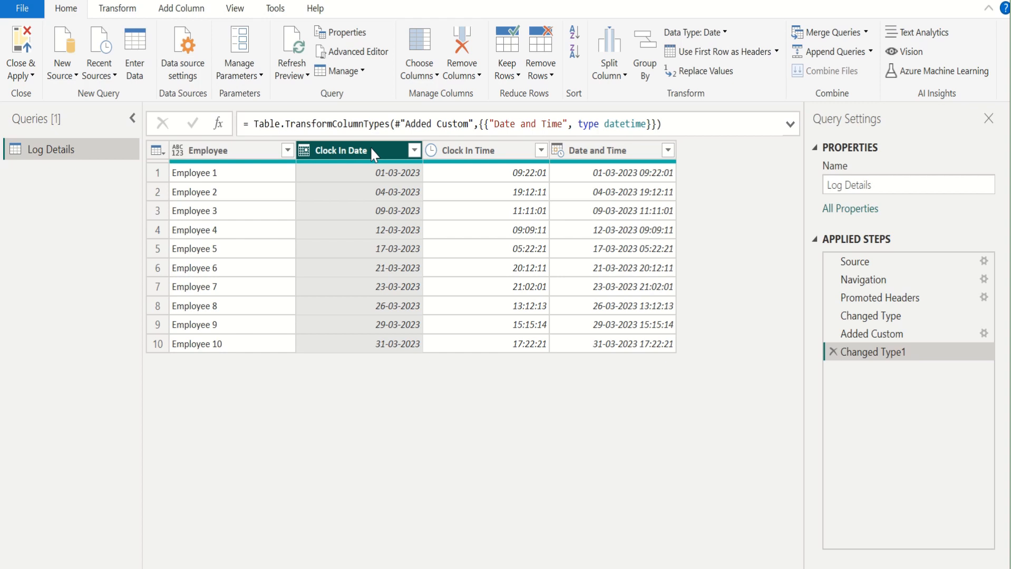
mouse_move(474, 158)
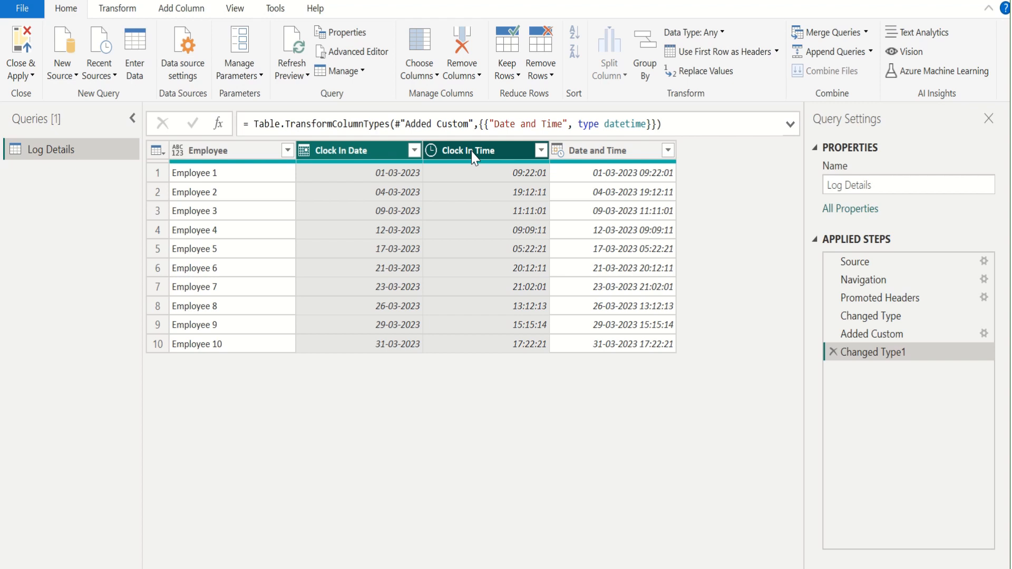
mouse_move(377, 95)
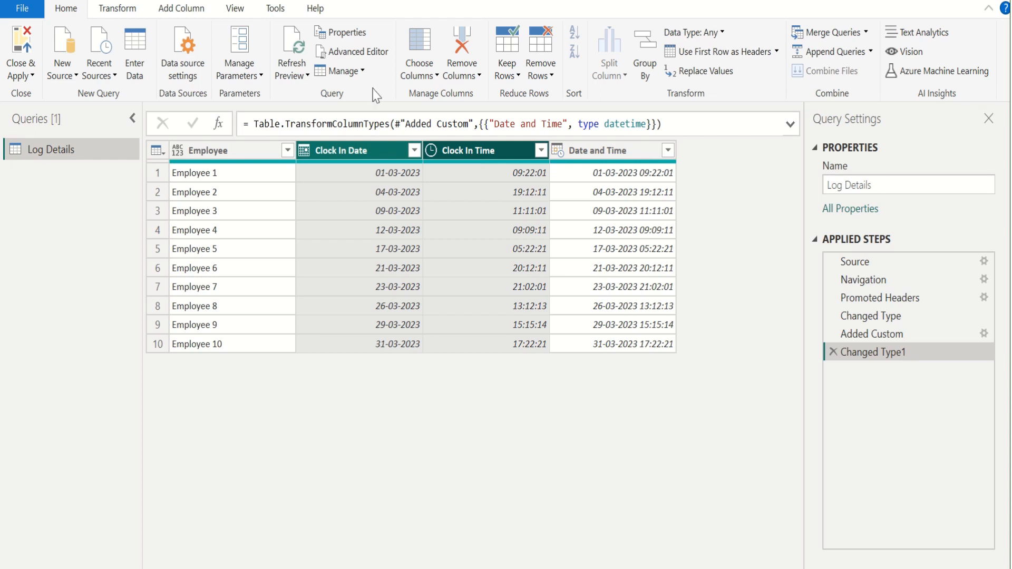
Open the Transform tab's Date options for Clock In Date and Clock In Time.
left_click(117, 9)
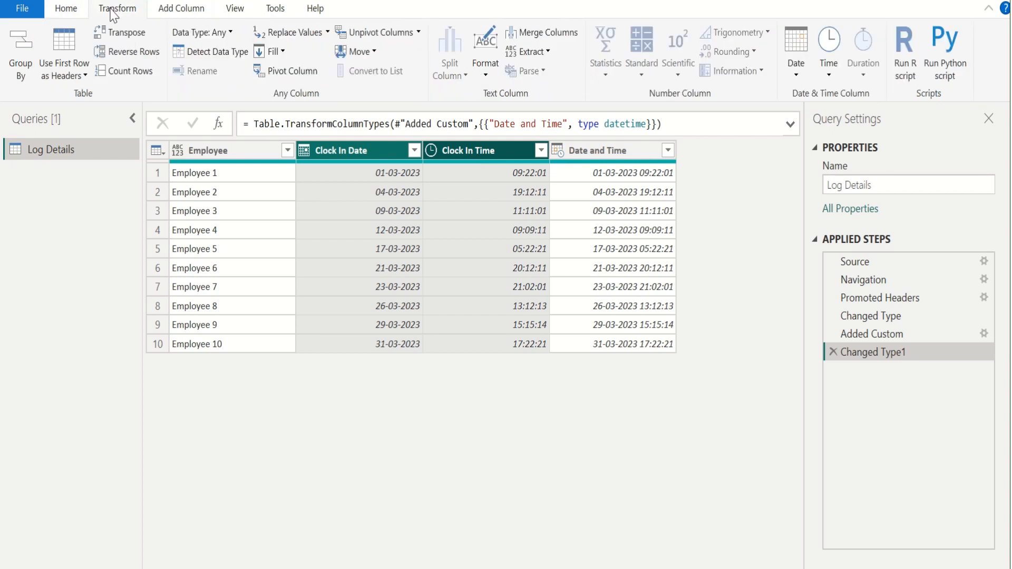
mouse_move(774, 88)
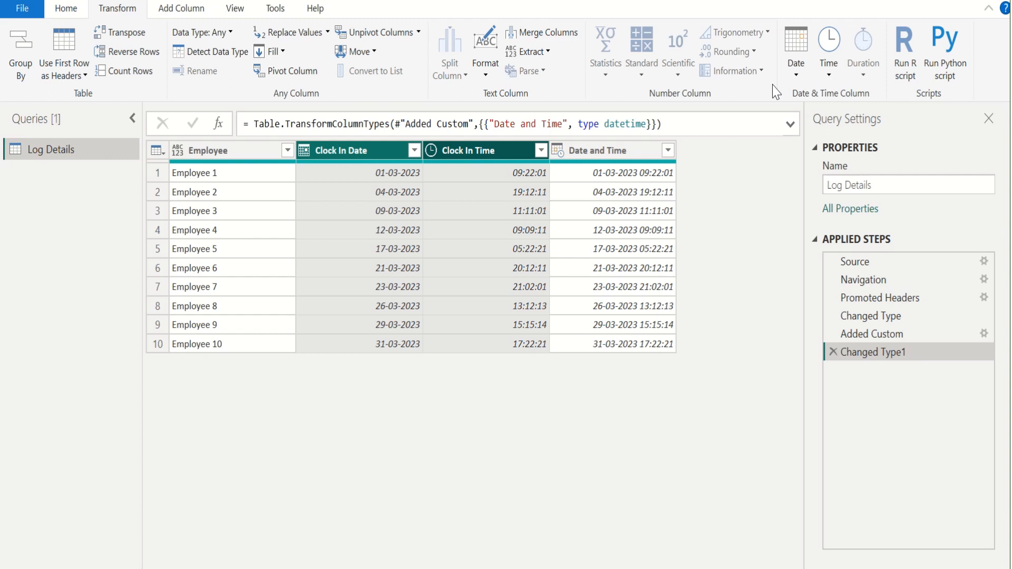
mouse_move(797, 40)
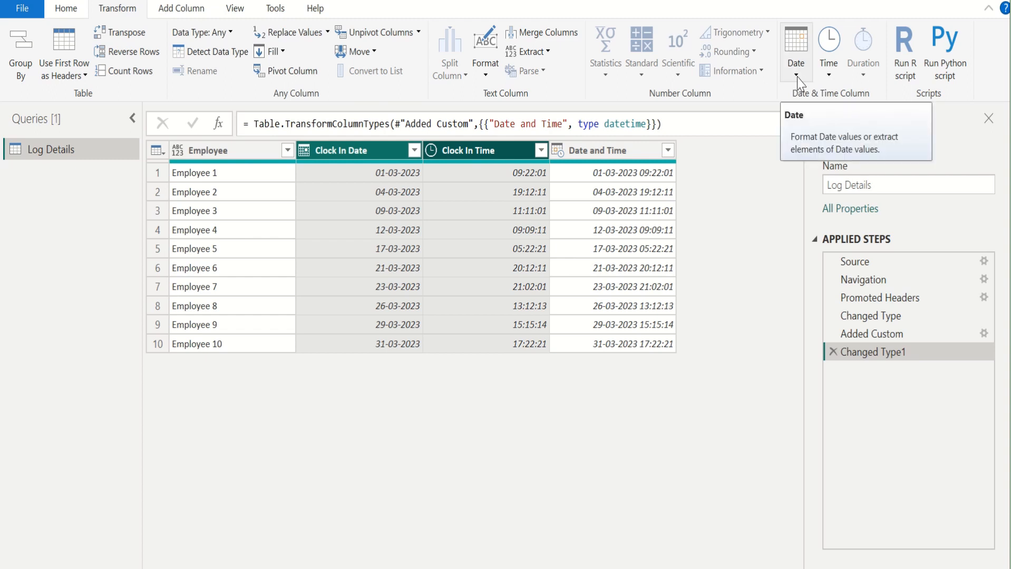
left_click(797, 74)
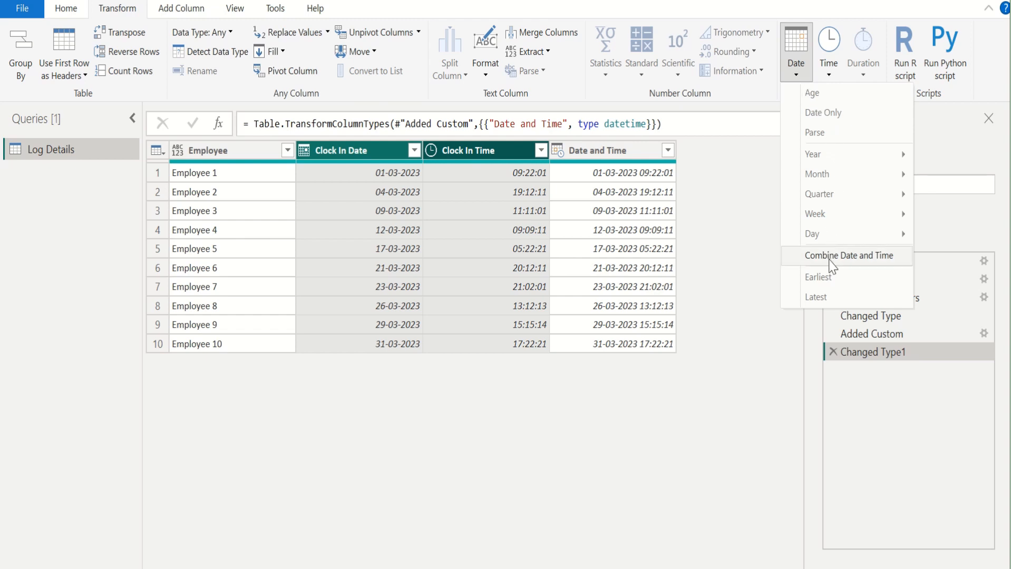
left_click(847, 256)
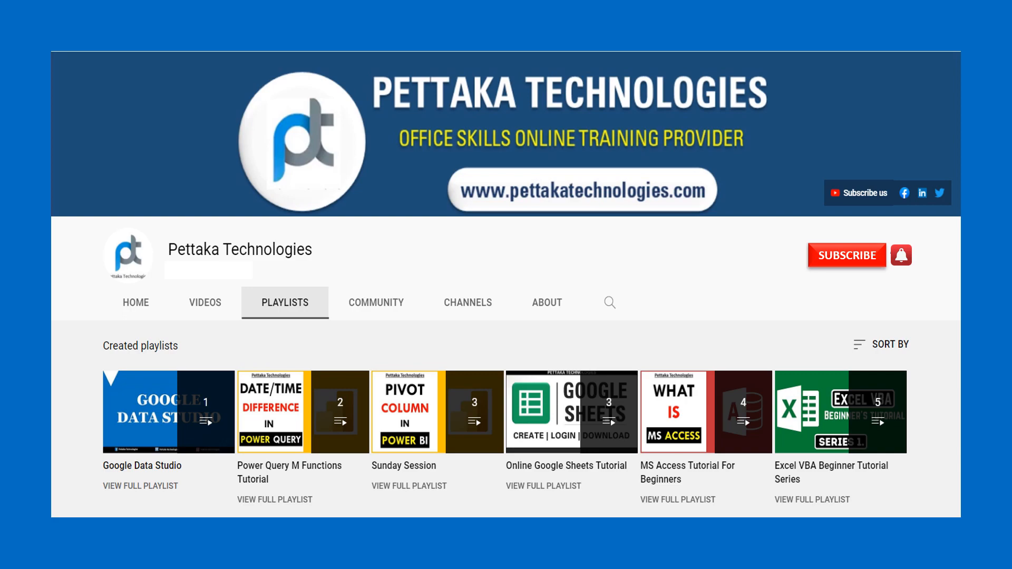
left_click(847, 255)
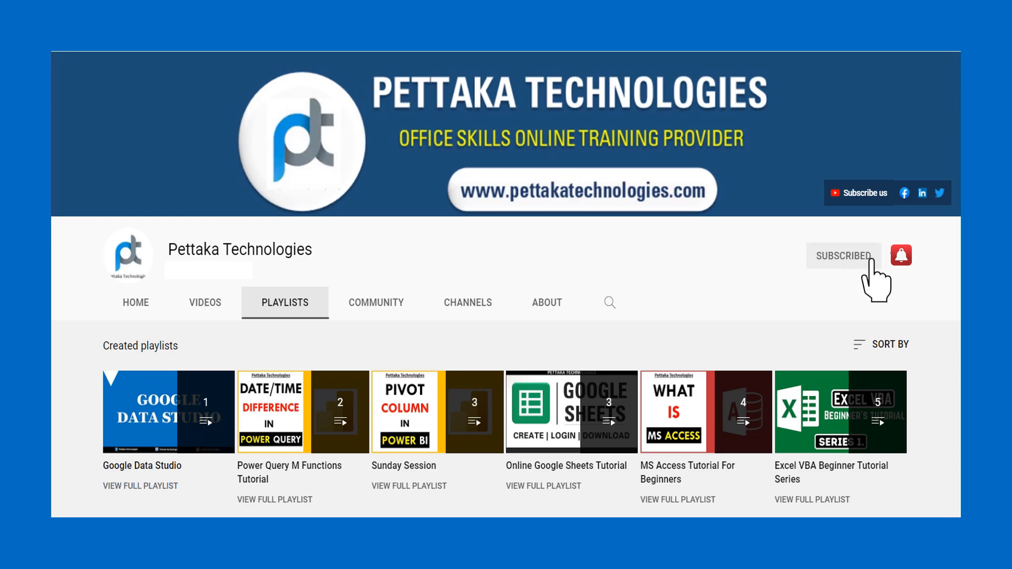